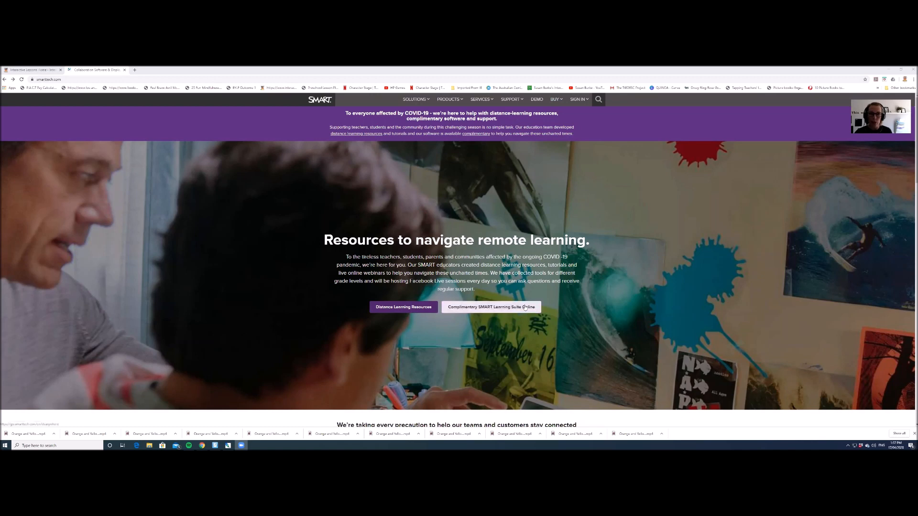
Step: Open the Complimentary SMART Learning Suite Online sign-up form on smarttech.com
left_click(491, 307)
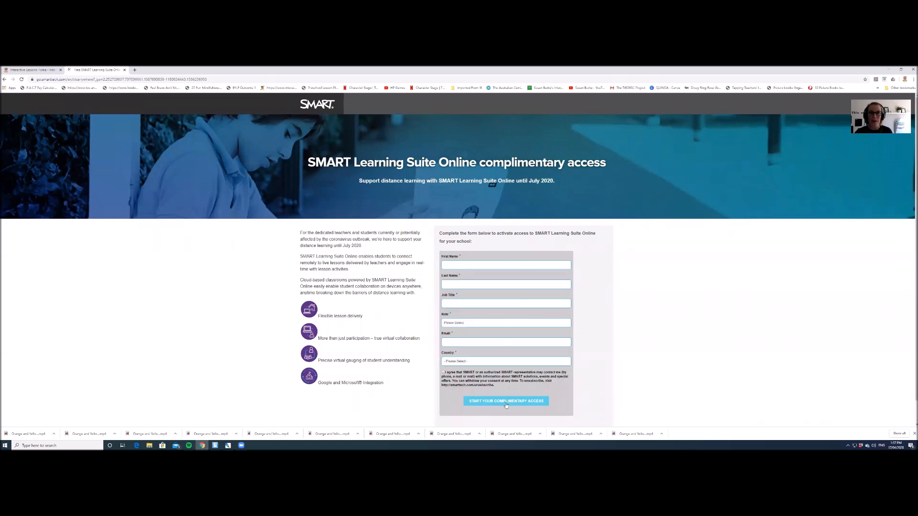
left_click(32, 69)
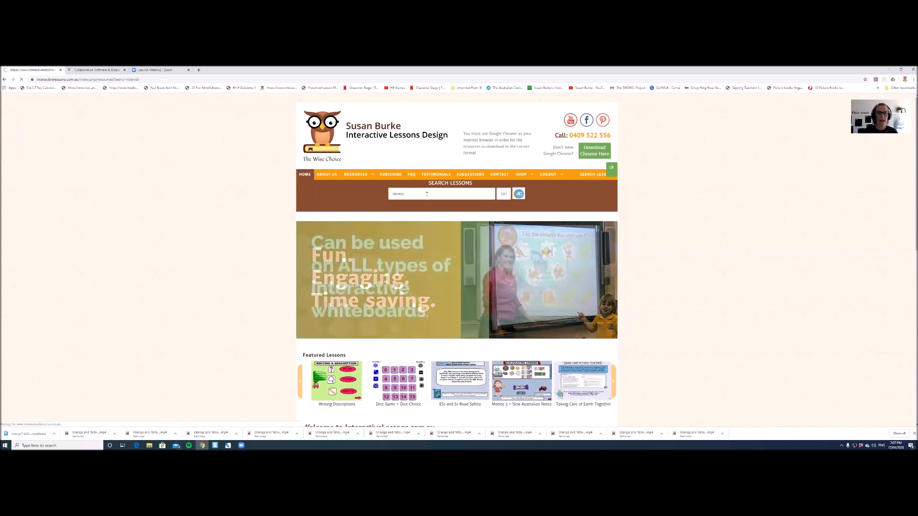
Step: Search lessons for 'blends' and download the SLSO file for Initial Consonant Blend: dr (learning at home)
left_click(503, 194)
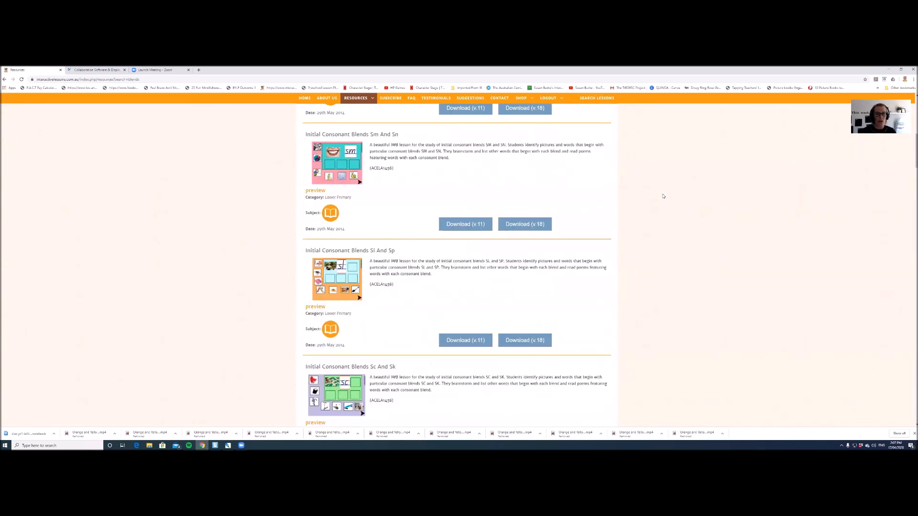
scroll("down", 3)
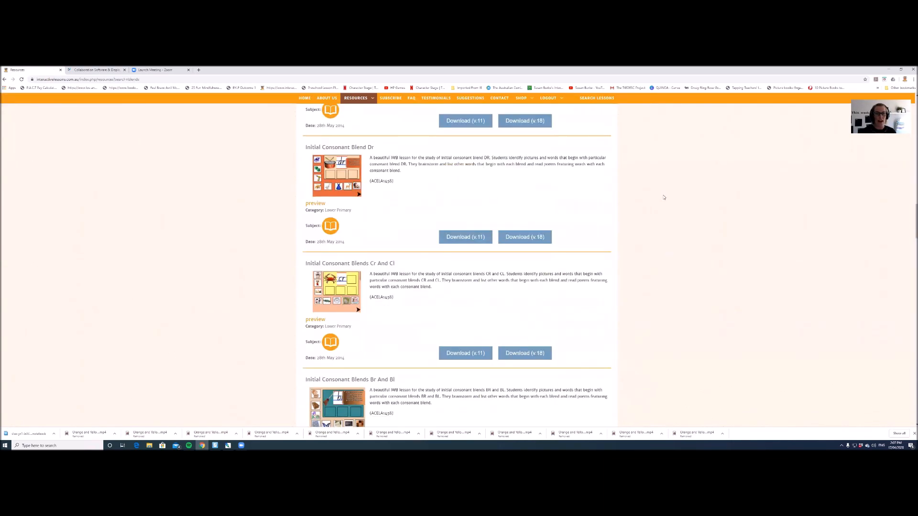
scroll("down", 3)
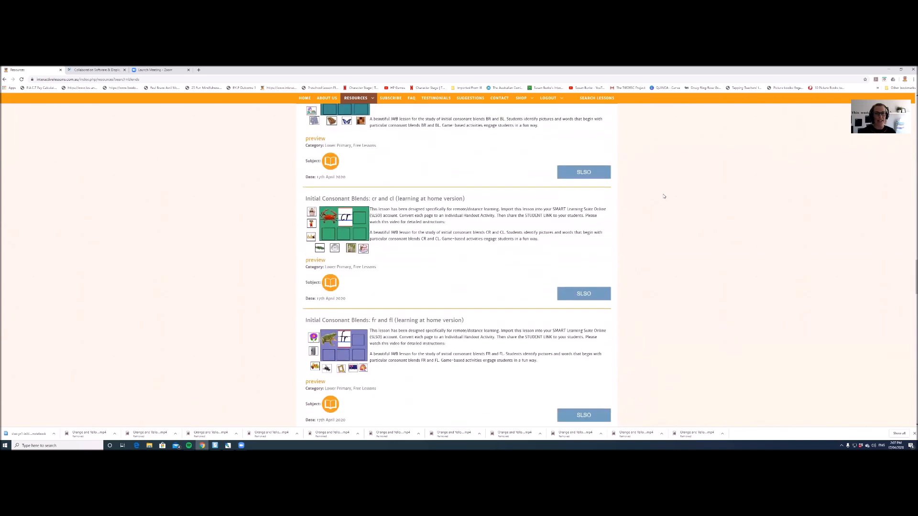
scroll("down", 3)
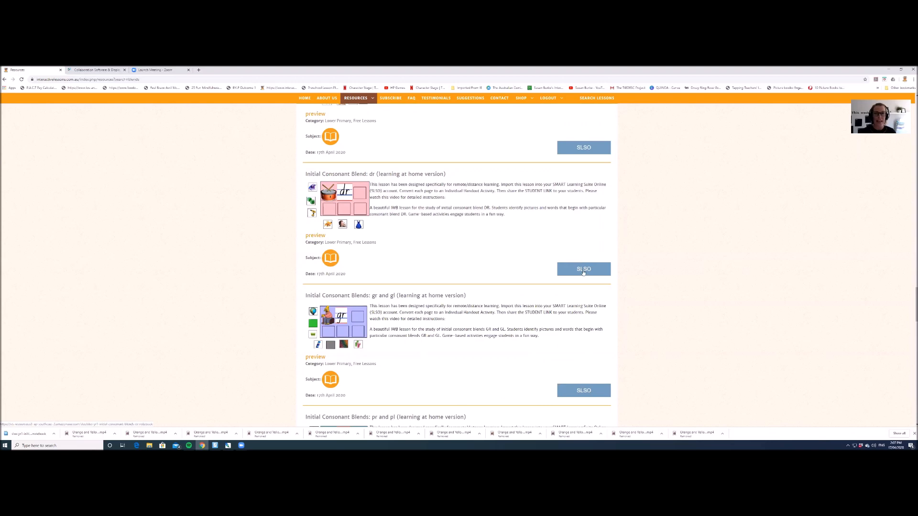
left_click(584, 269)
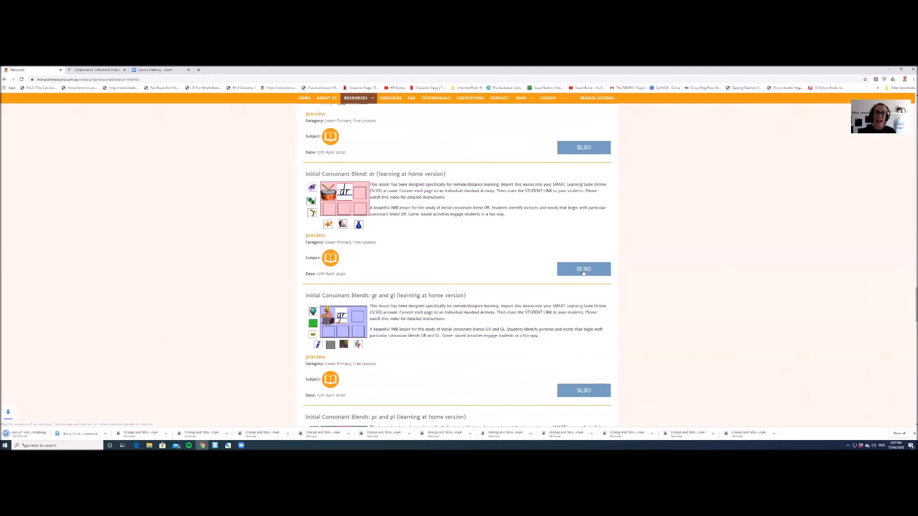
left_click(584, 268)
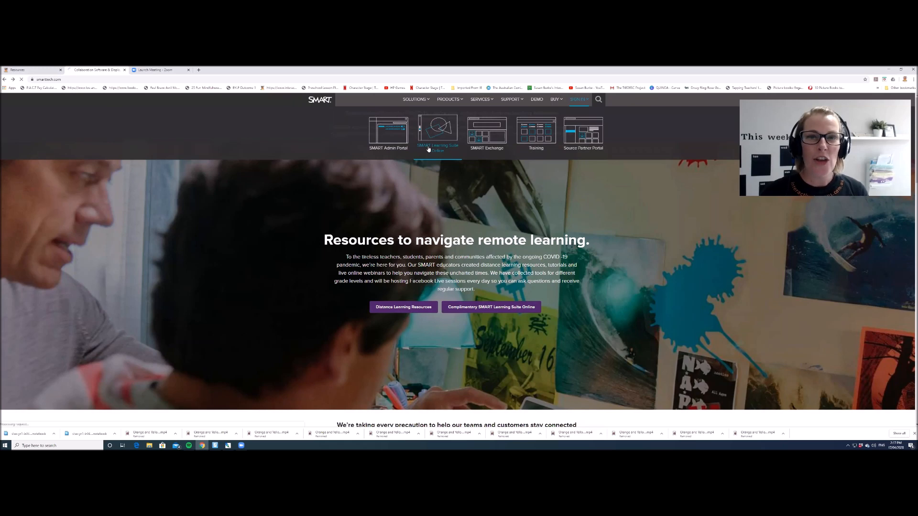
Step: Choose SMART Learning Suite Online from the smarttech.com Sign In menu
left_click(437, 135)
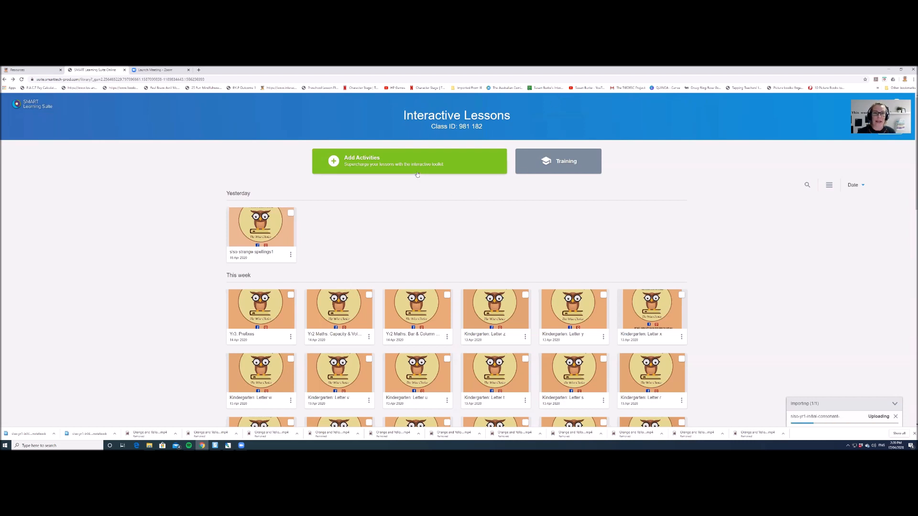
Step: Import the downloaded dr blends lesson file from Downloads via Add Activities > Import resource
left_click(409, 161)
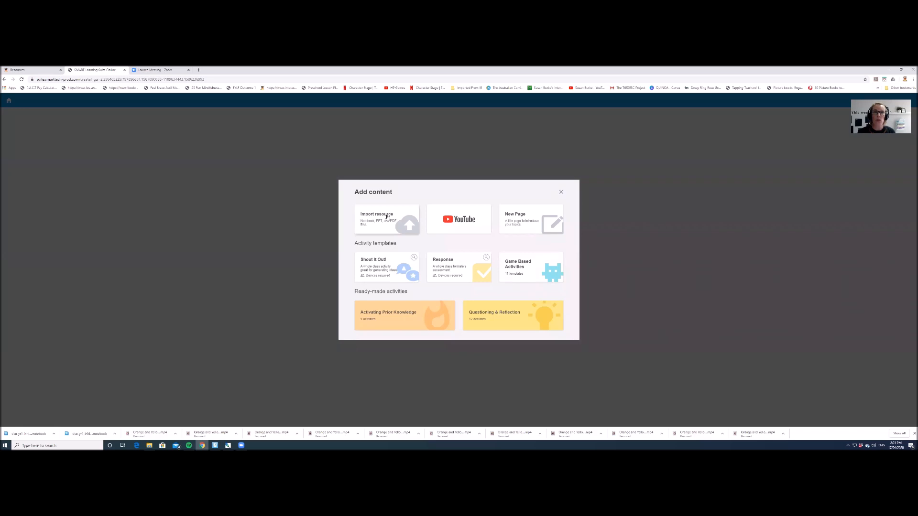
left_click(386, 220)
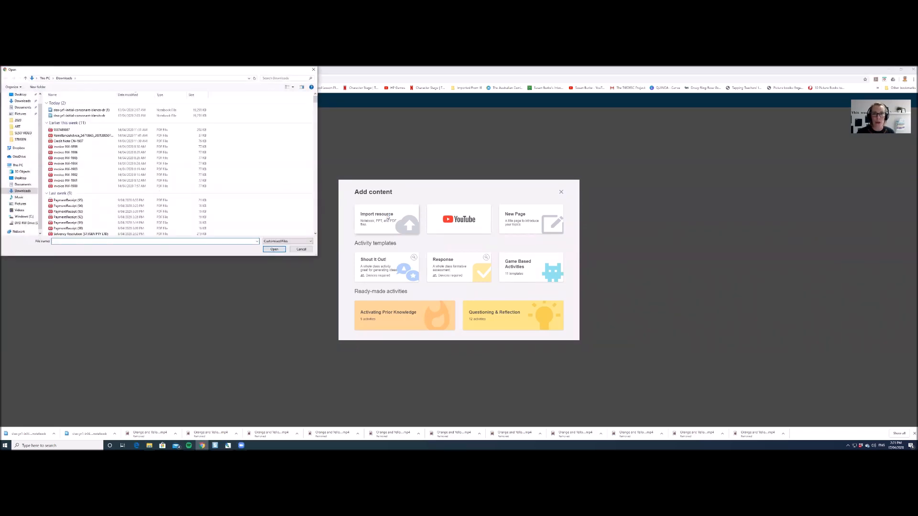
left_click(81, 109)
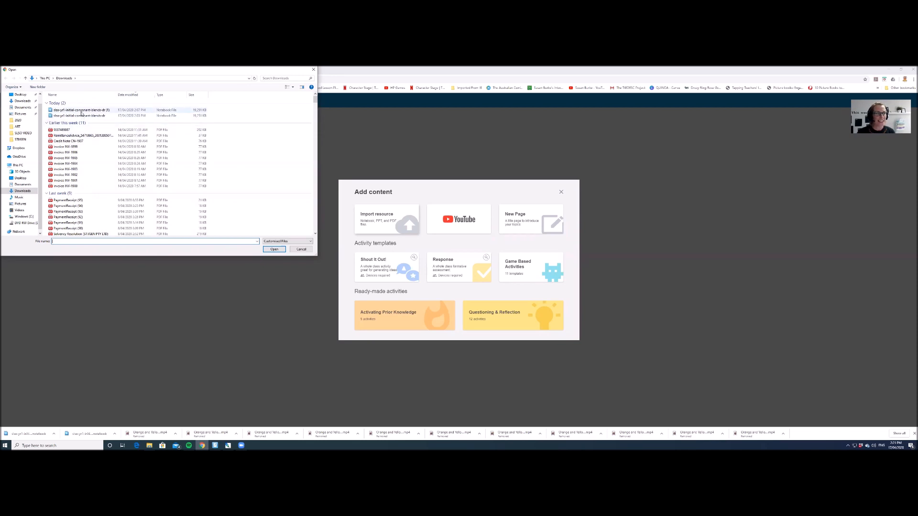
left_click(80, 109)
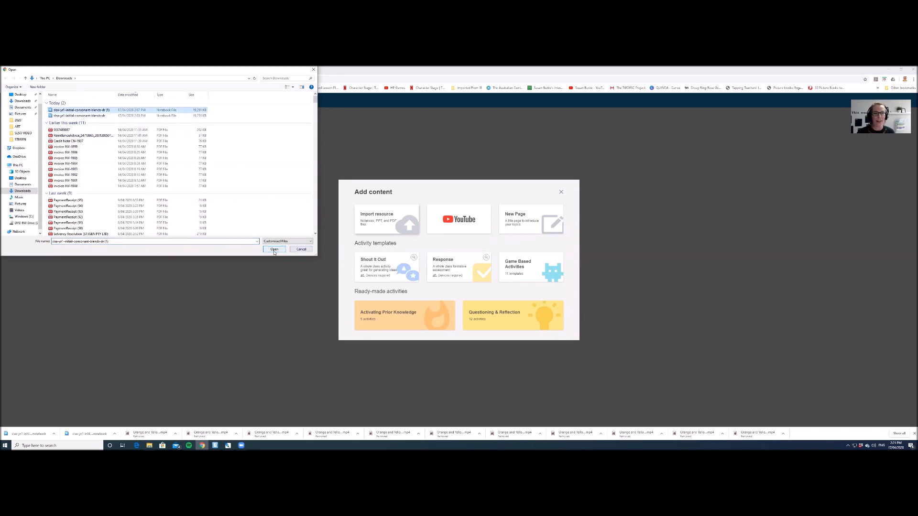
left_click(274, 249)
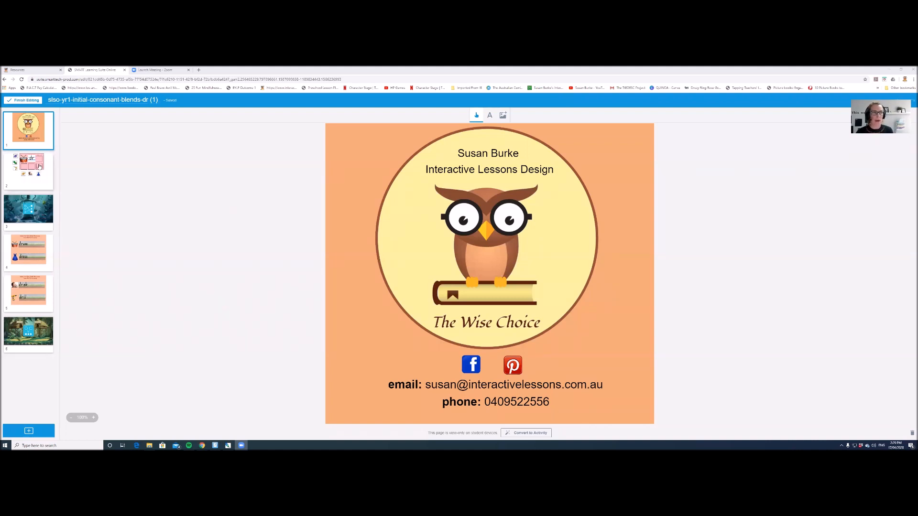
Step: Convert lesson page 2, the drum dr picture-sorting page, into an individual Handout Activity
left_click(28, 170)
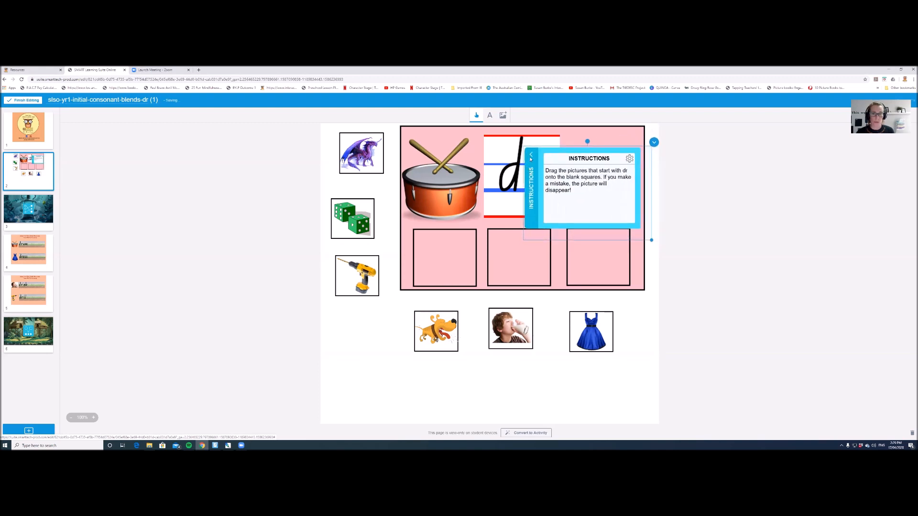
left_click(530, 156)
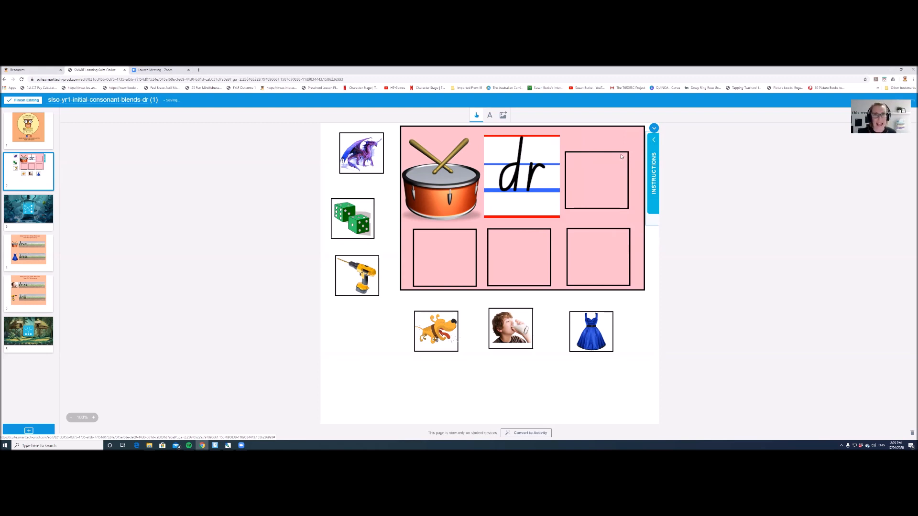
mouse_move(508, 399)
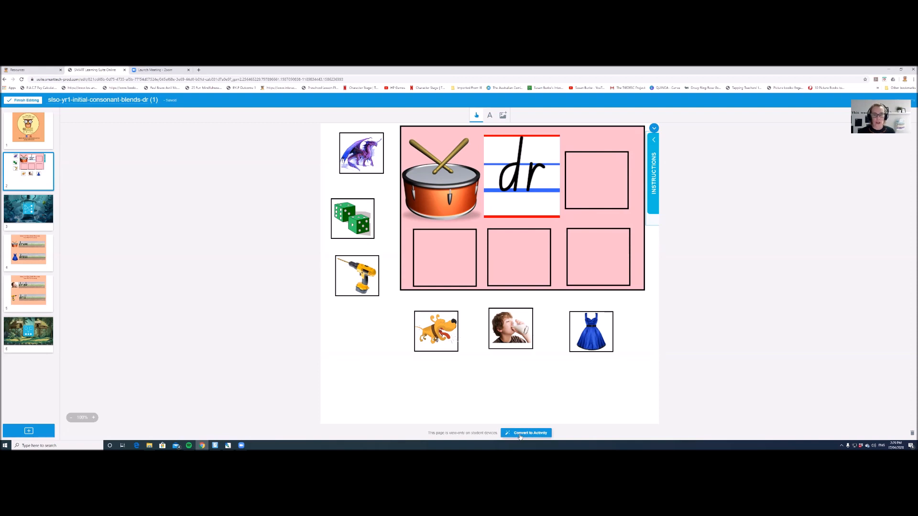
left_click(526, 433)
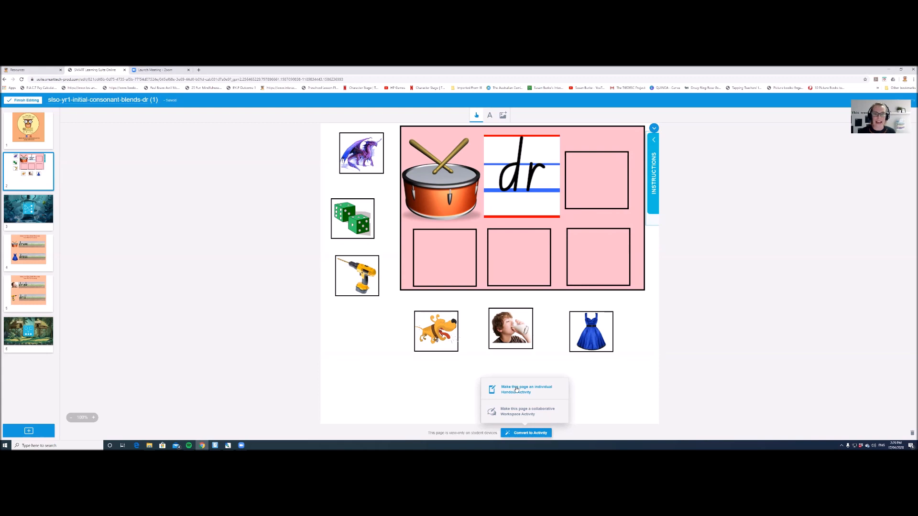
left_click(526, 389)
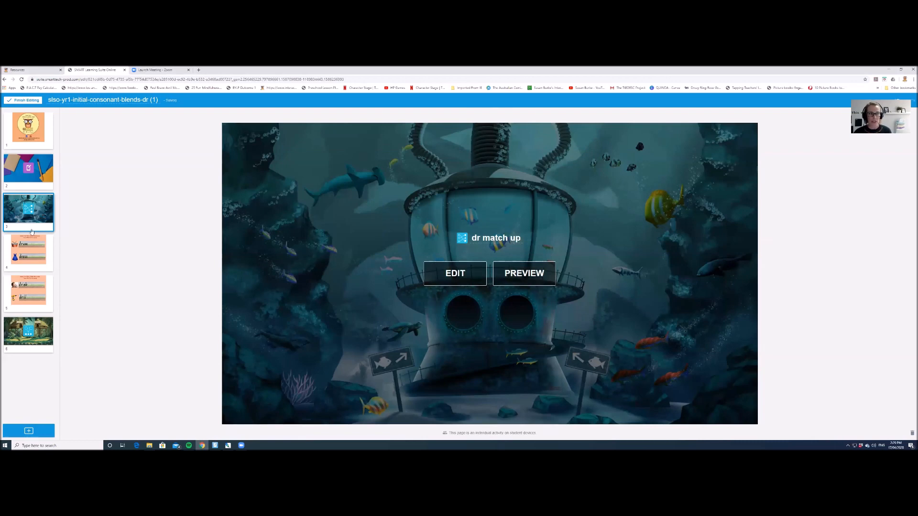
Step: Convert pages 4 (drum/dress) and 5 (drink/drill) into individual Handout Activities
left_click(28, 252)
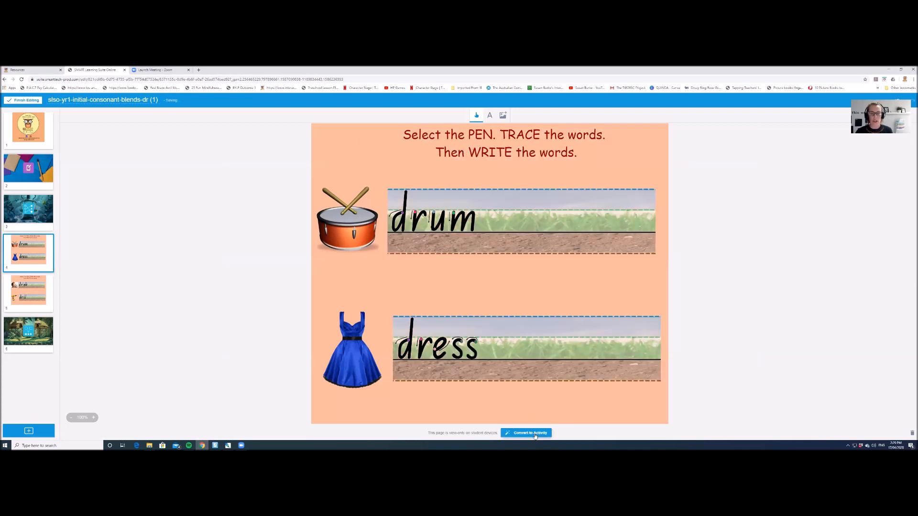
left_click(526, 432)
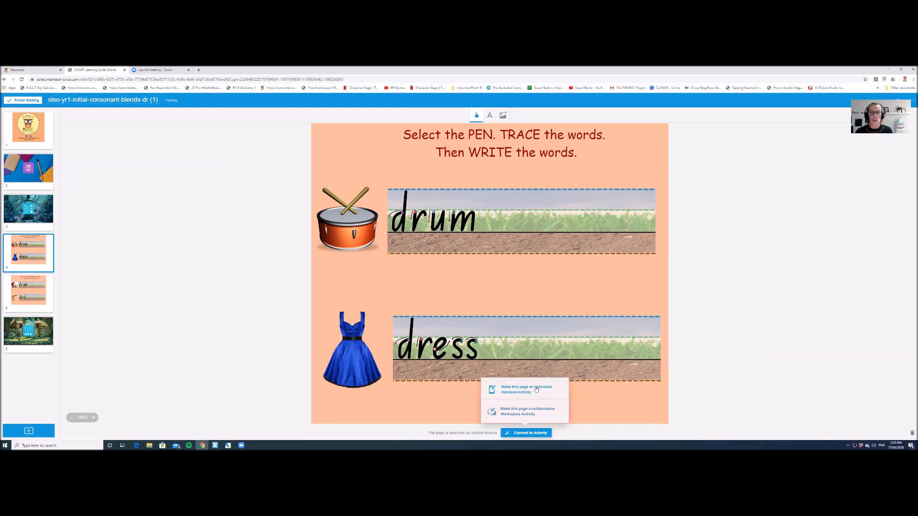
left_click(526, 389)
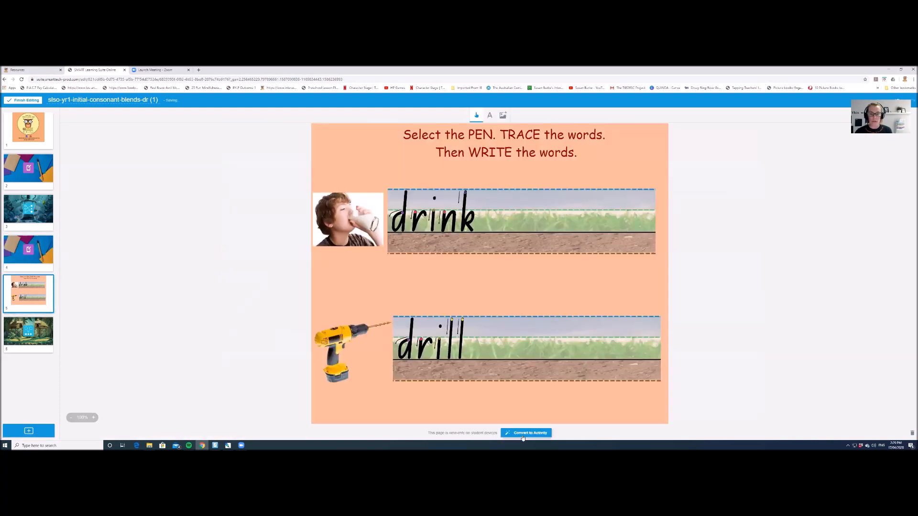
left_click(527, 433)
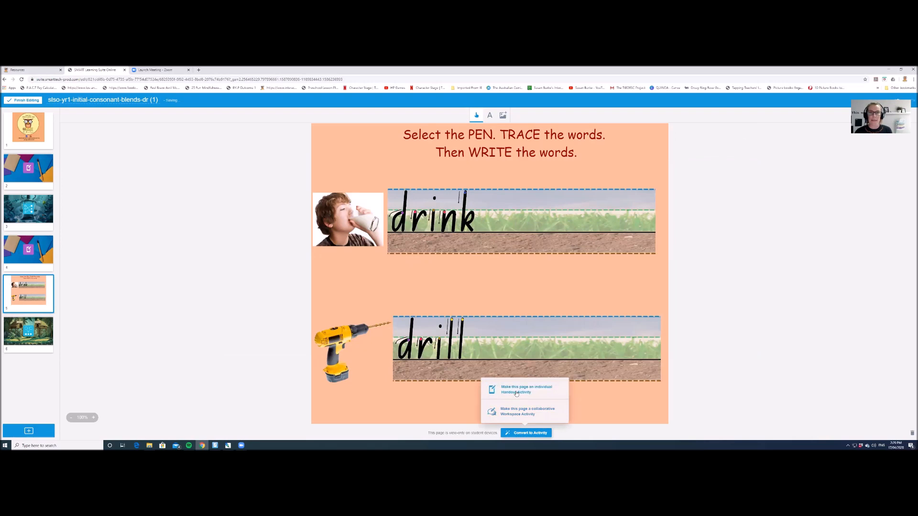
left_click(524, 388)
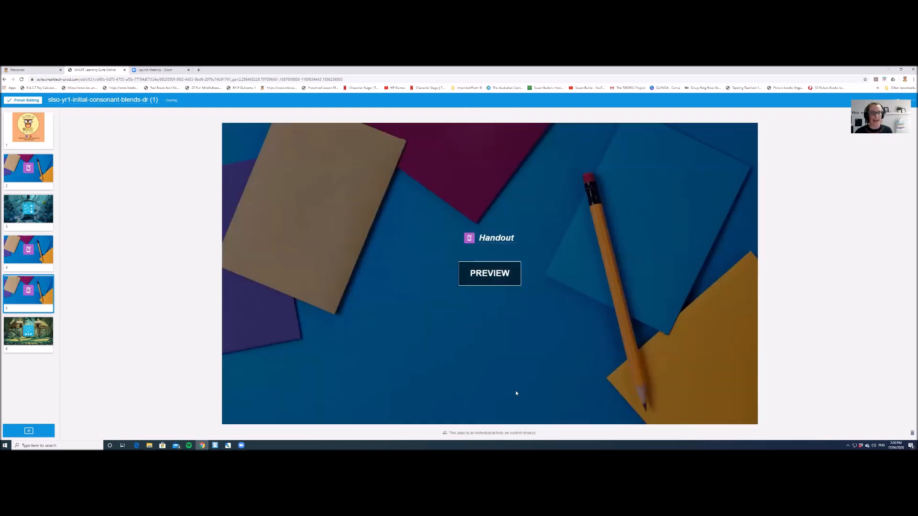
left_click(28, 332)
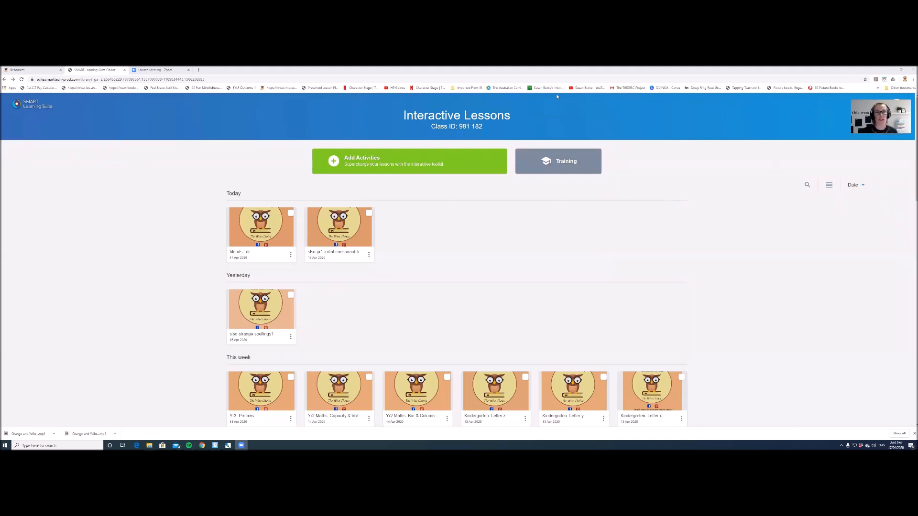
mouse_move(388, 143)
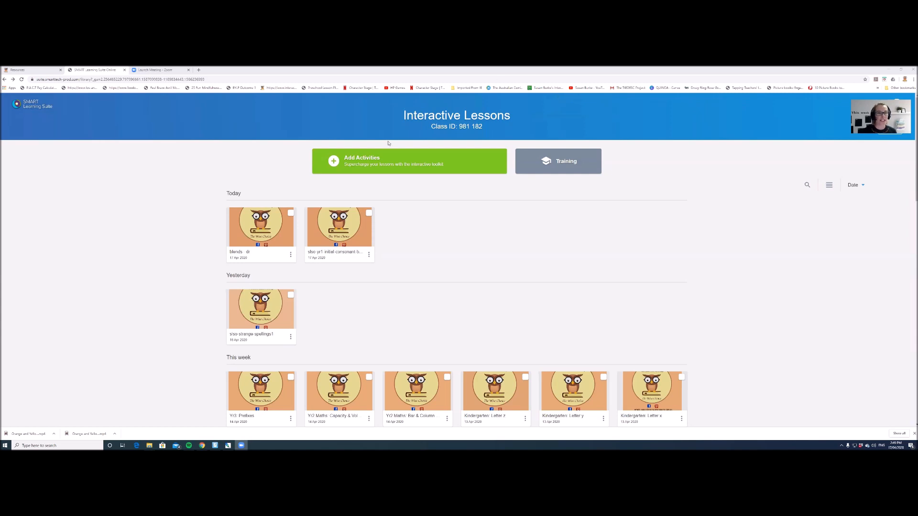
mouse_move(261, 227)
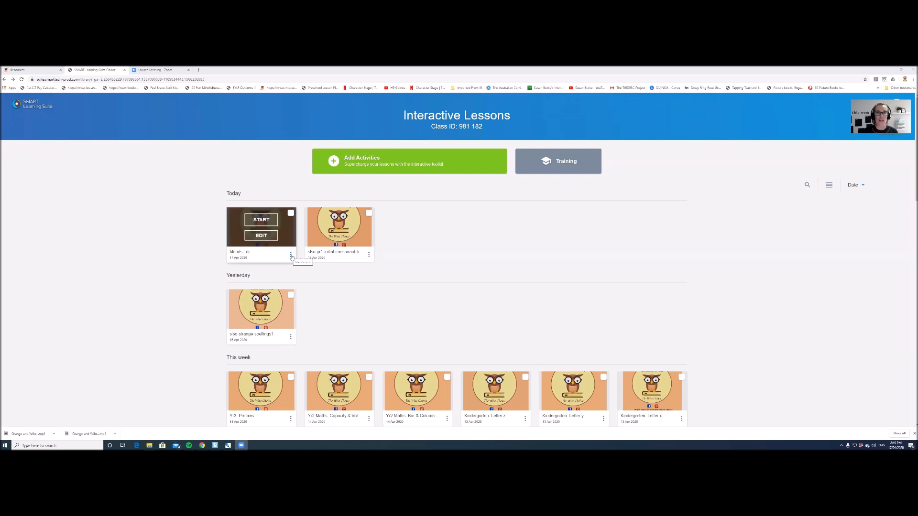
Step: Copy the blends dr lesson's student access link from its Share link menu
left_click(291, 254)
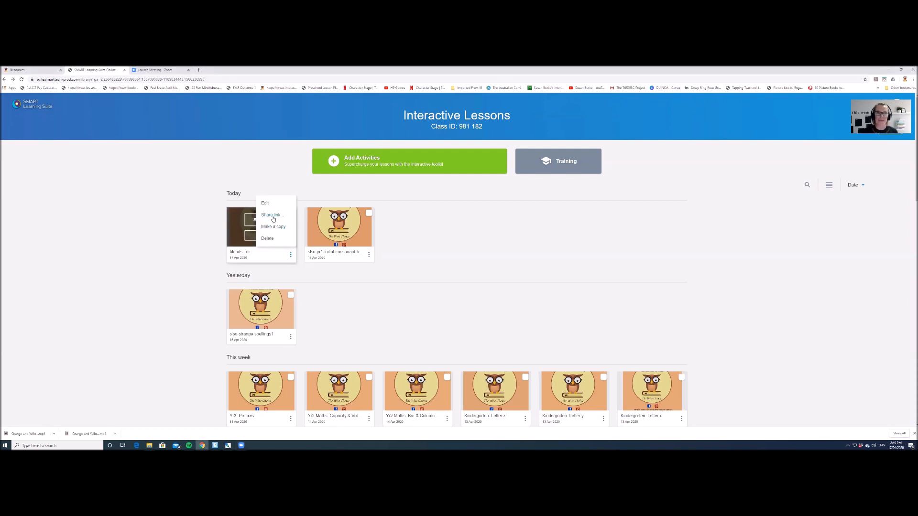
left_click(271, 214)
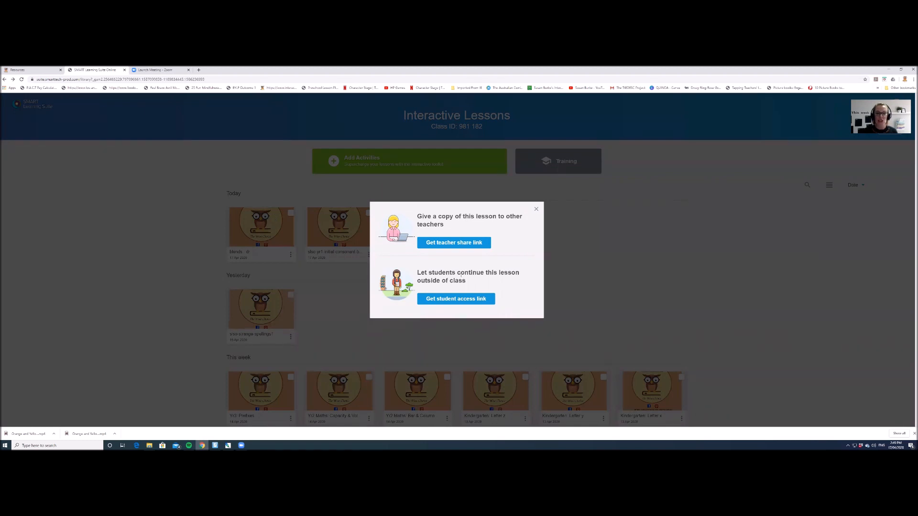
mouse_move(455, 298)
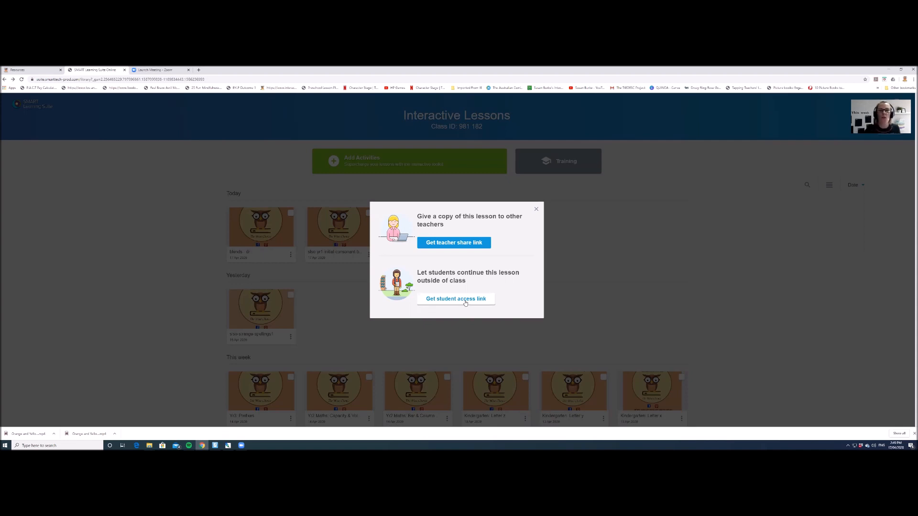
left_click(454, 298)
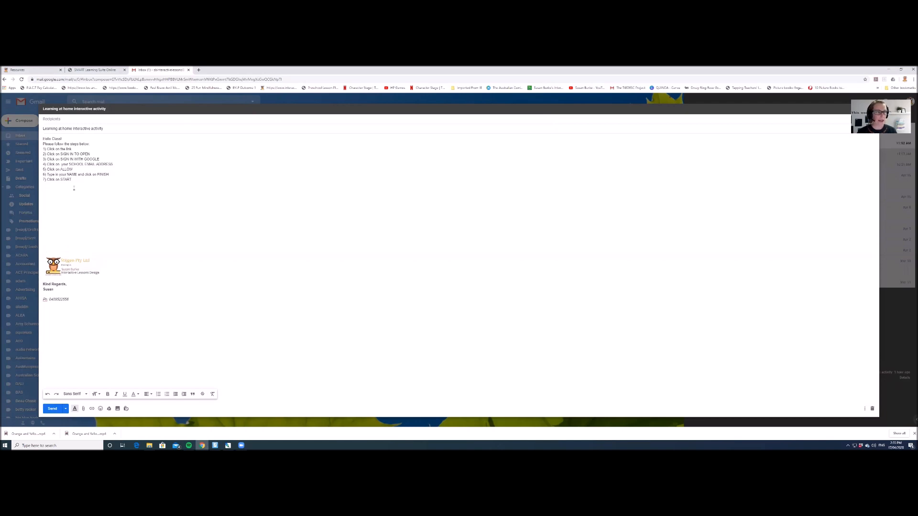
Step: Paste the student access link below the numbered steps in the email body
right_click(70, 188)
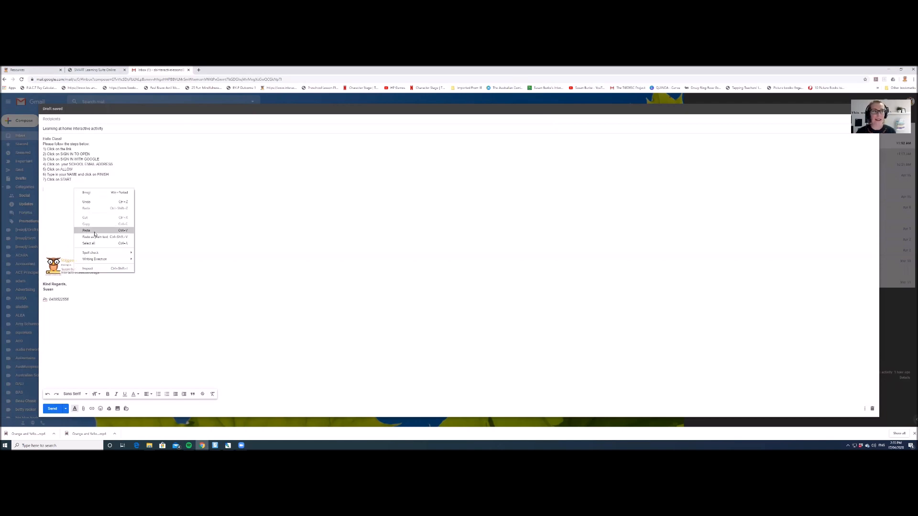
left_click(86, 230)
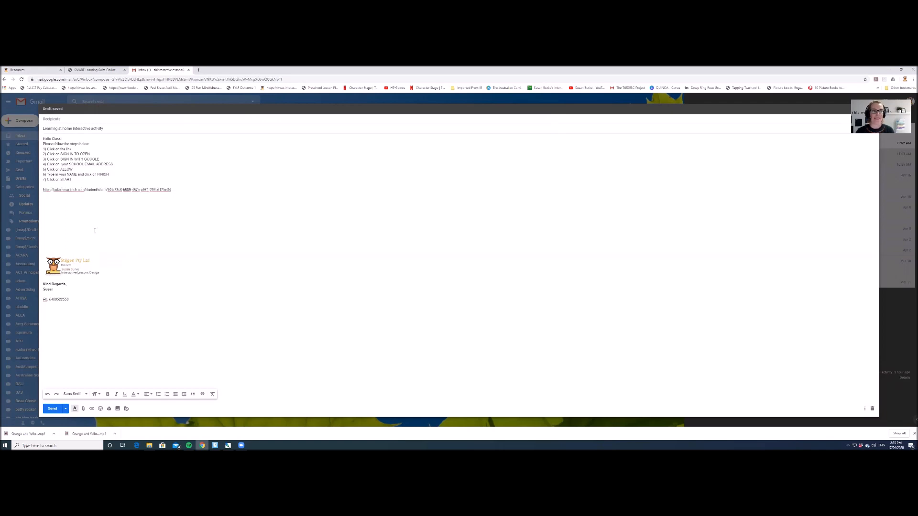